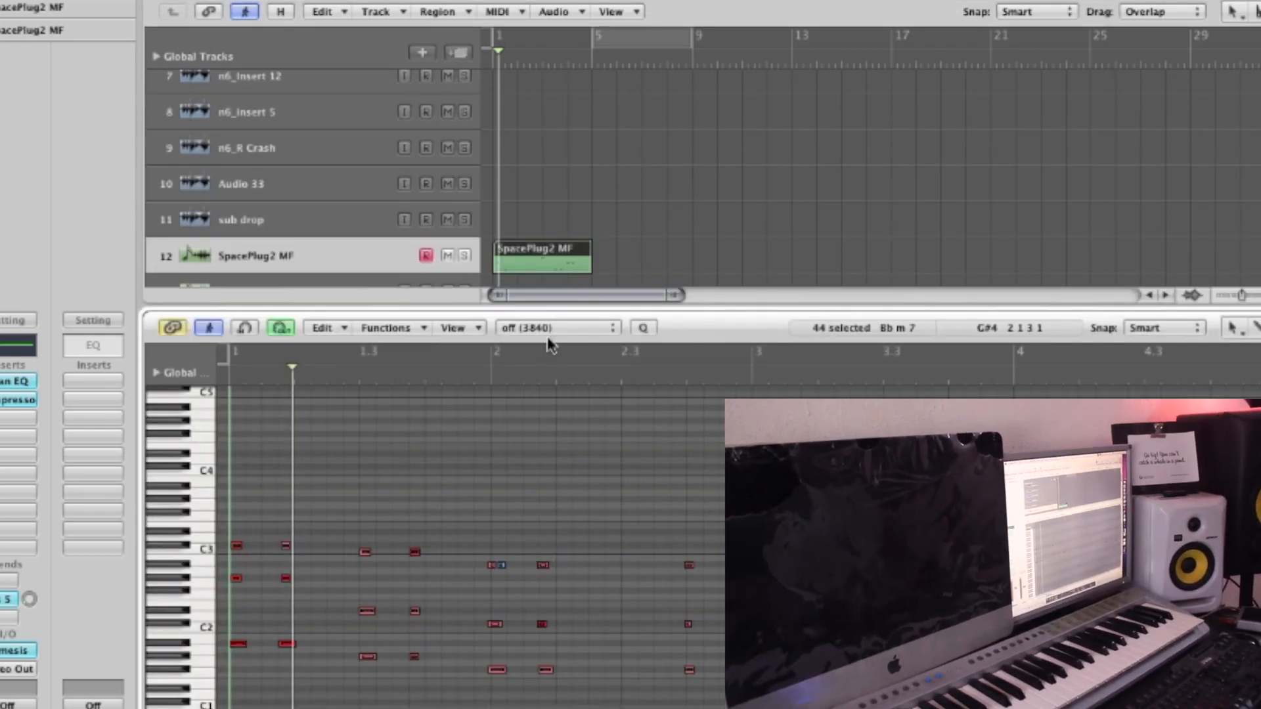
- Choose the quantize value for the SpacePlug2 MF chord notes
{"action": "left_click", "coordinate": [555, 327]}
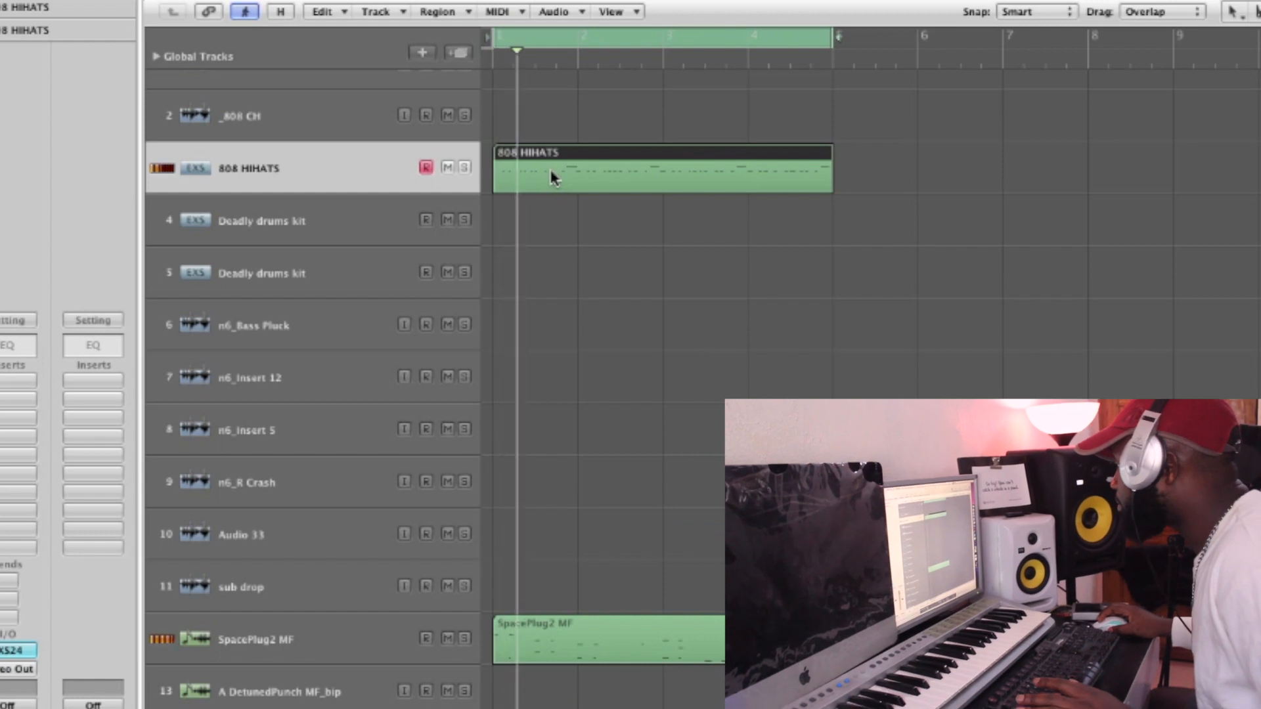
- Select the 808 HIHATS region at the start of the arrangement
{"action": "left_click", "coordinate": [588, 178]}
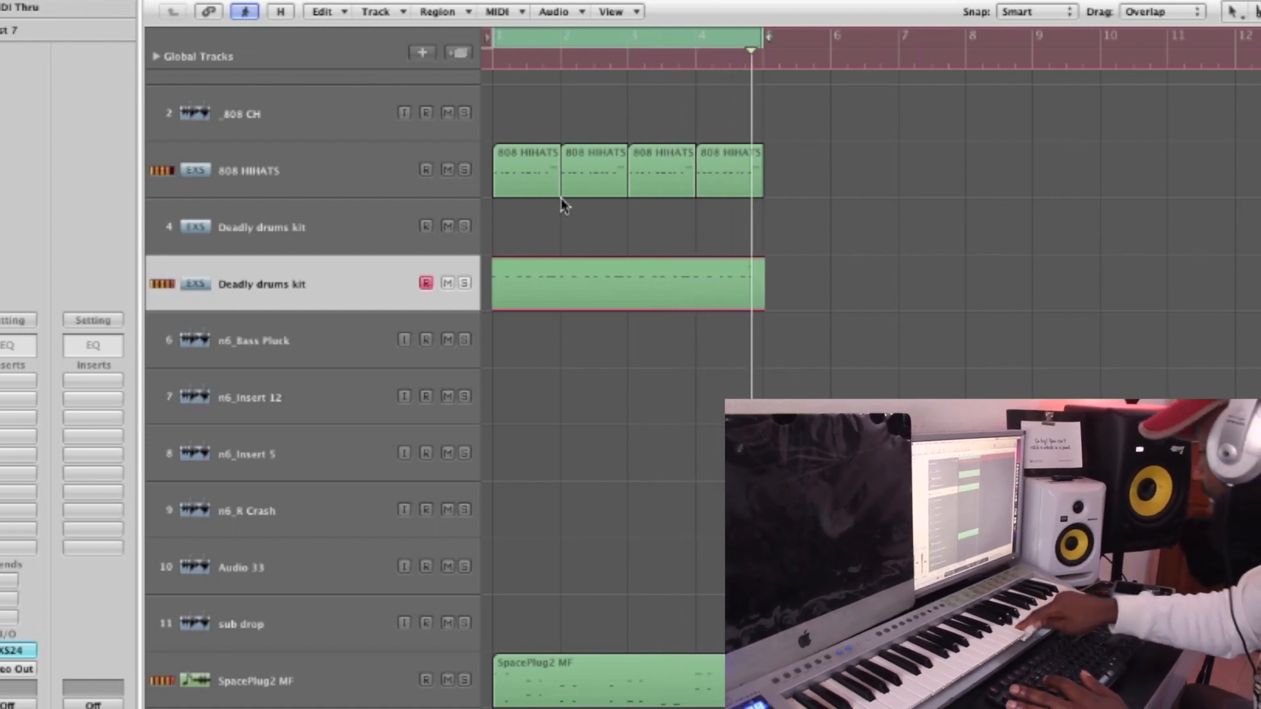
- Finish the bars 1–5 Deadly drums kit region and move the playback start into the drums
{"action": "left_click", "coordinate": [627, 283]}
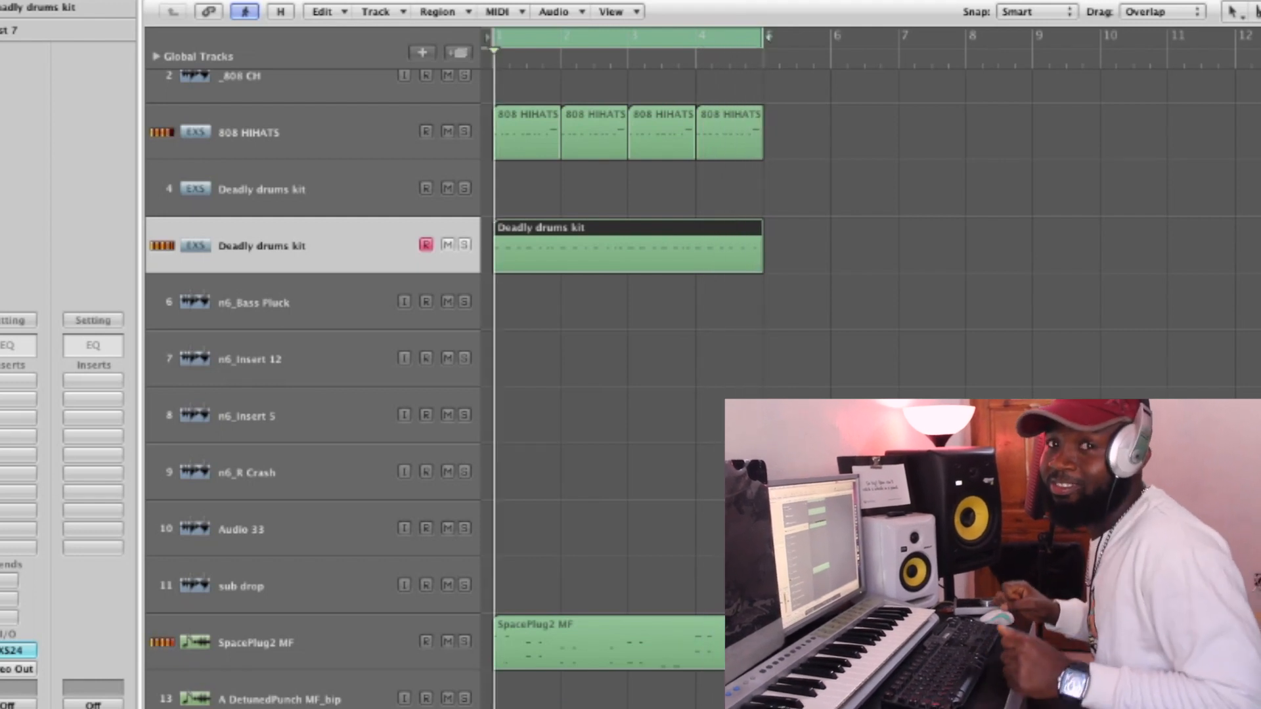
{"action": "left_click", "coordinate": [549, 37]}
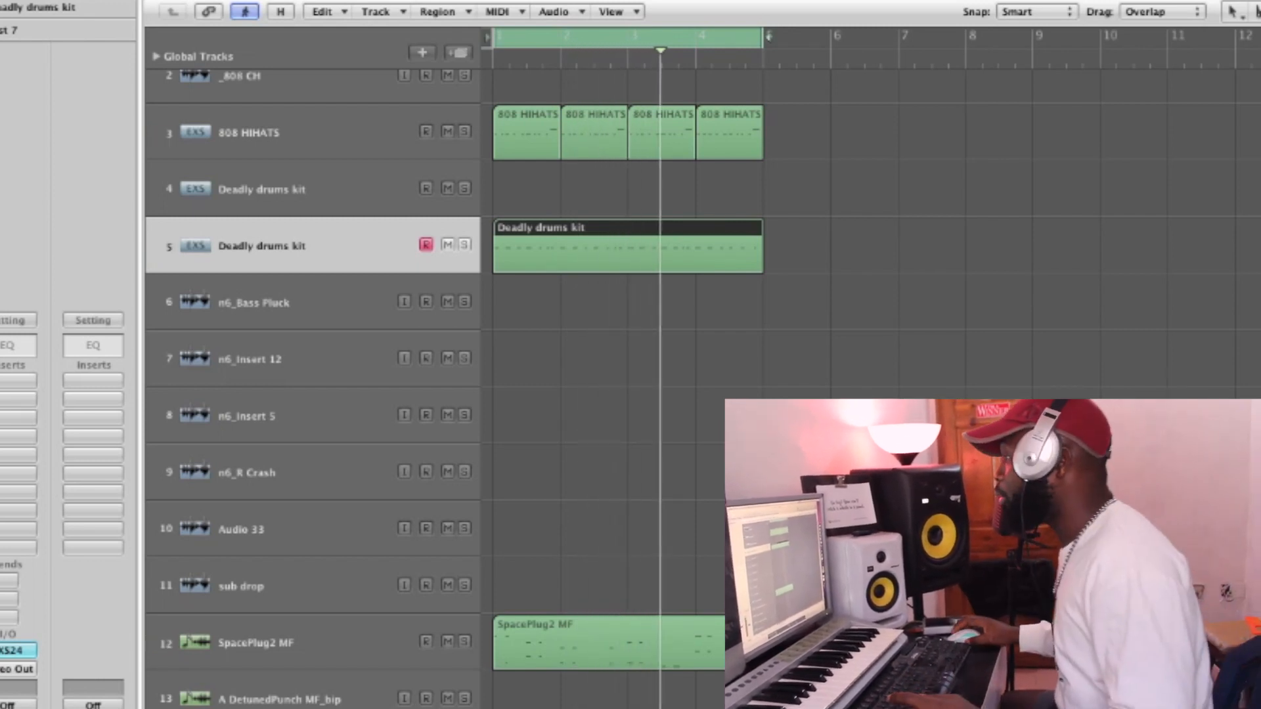
{"action": "left_click", "coordinate": [261, 189]}
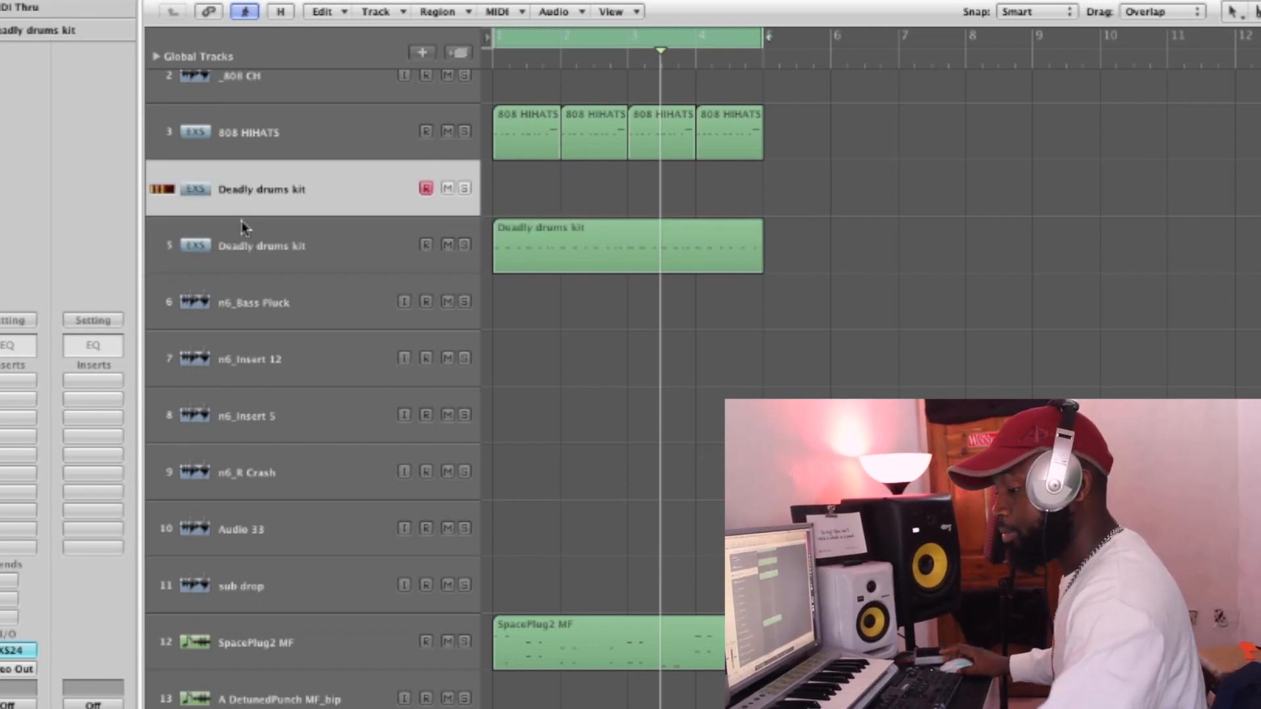
{"action": "mouse_move", "coordinate": [237, 245]}
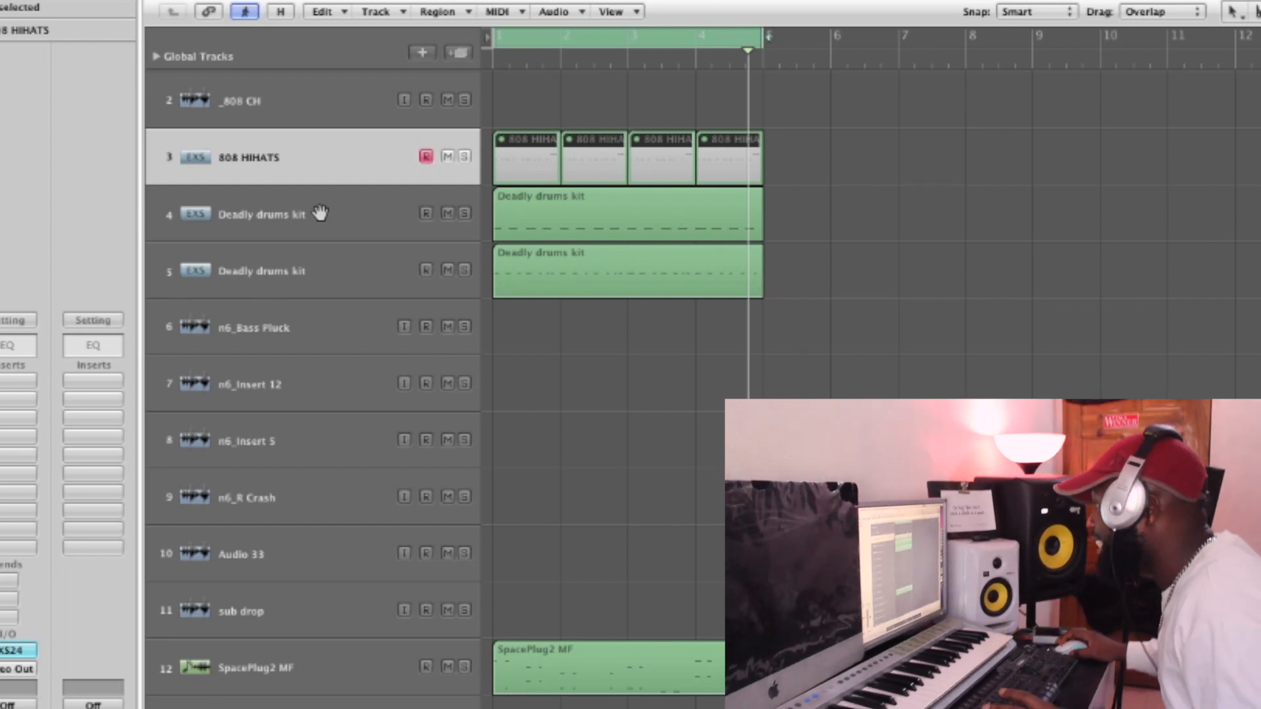
{"action": "left_click", "coordinate": [262, 271]}
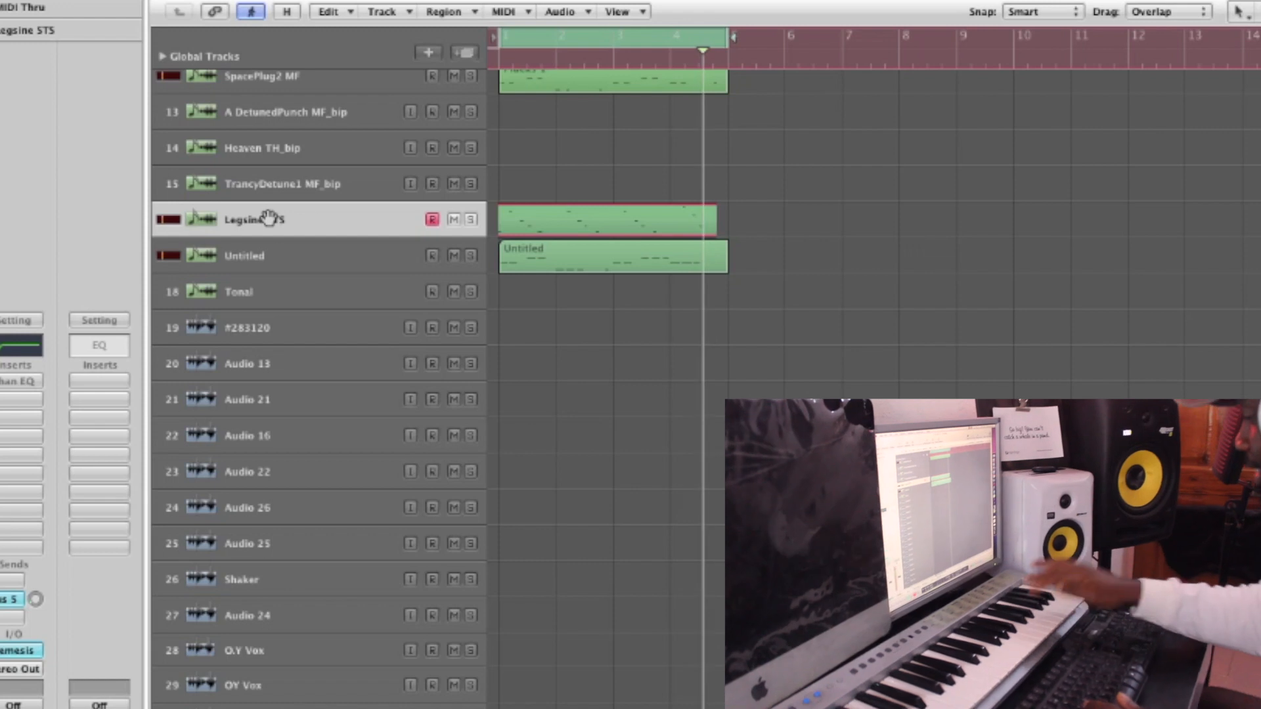
- Select the newly recorded four-bar Legsine STS region above the Untitled region
{"action": "left_click", "coordinate": [612, 218]}
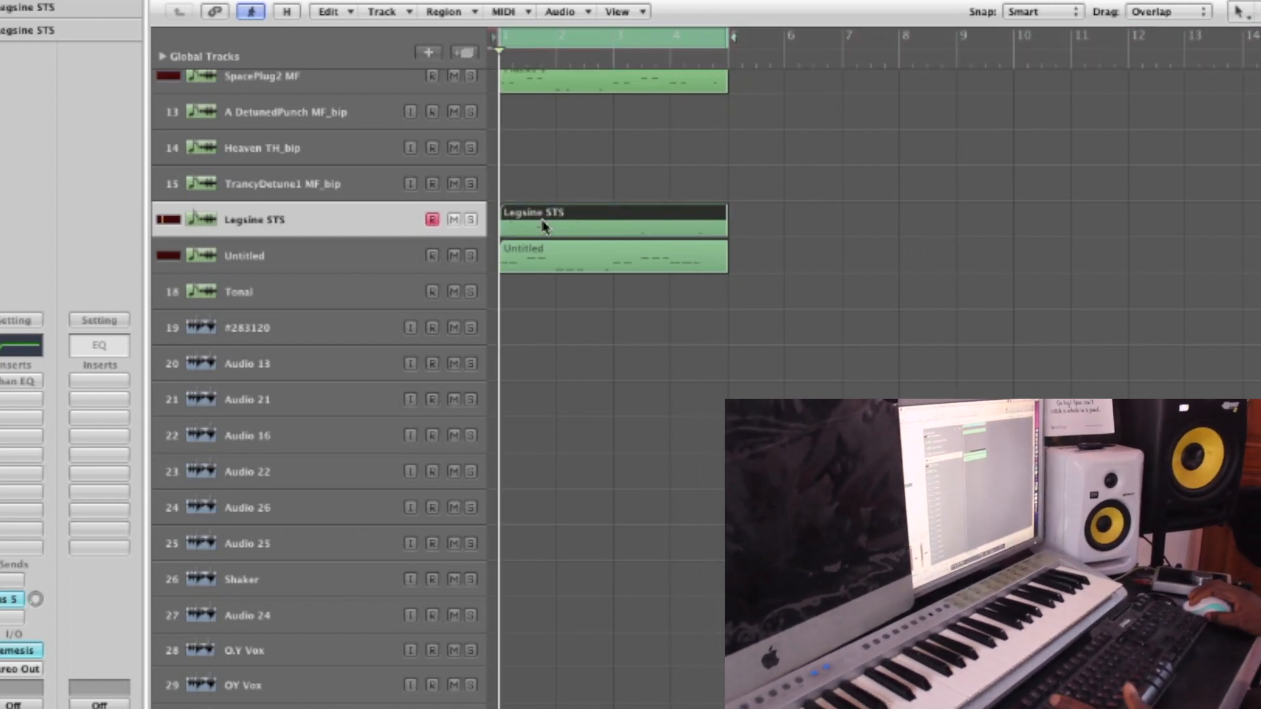